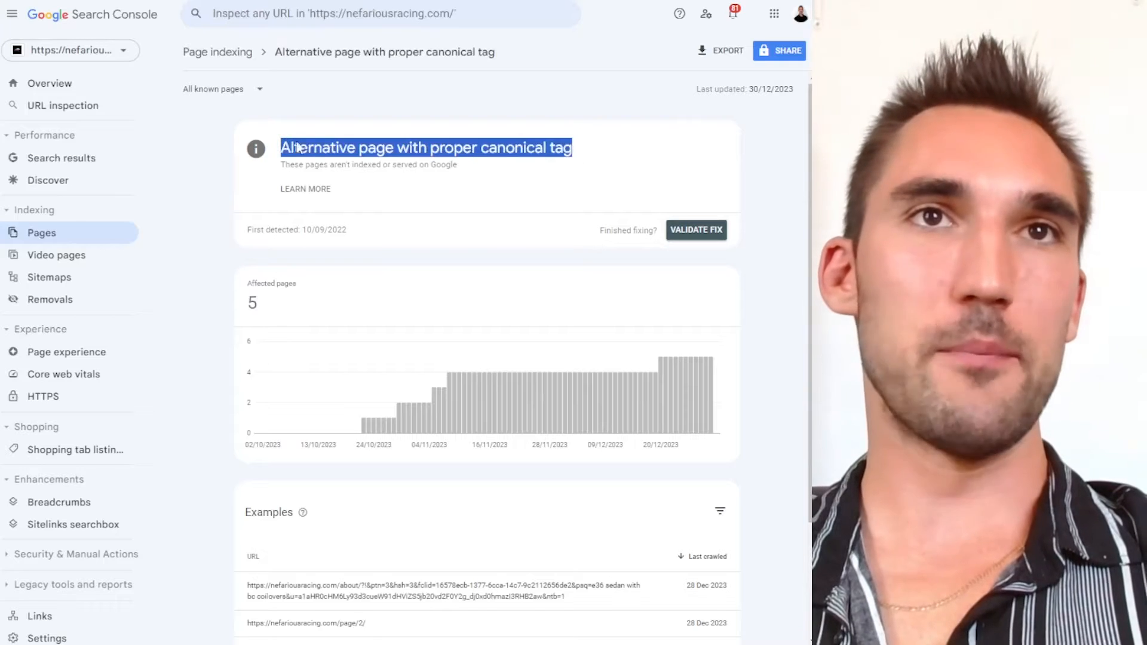
Step: Open the savini-wheels-review example URL from the canonical-tag report as a live page
{"action": "scroll", "scroll_direction": "down", "scroll_amount": 3}
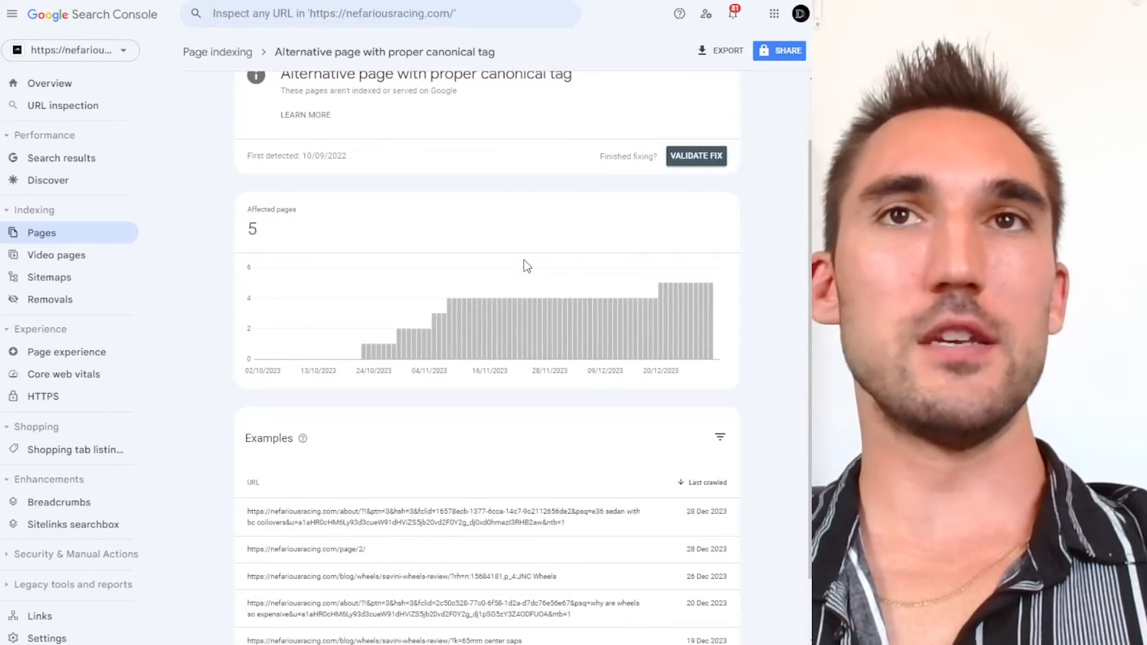
{"action": "scroll", "scroll_direction": "up", "scroll_amount": 3}
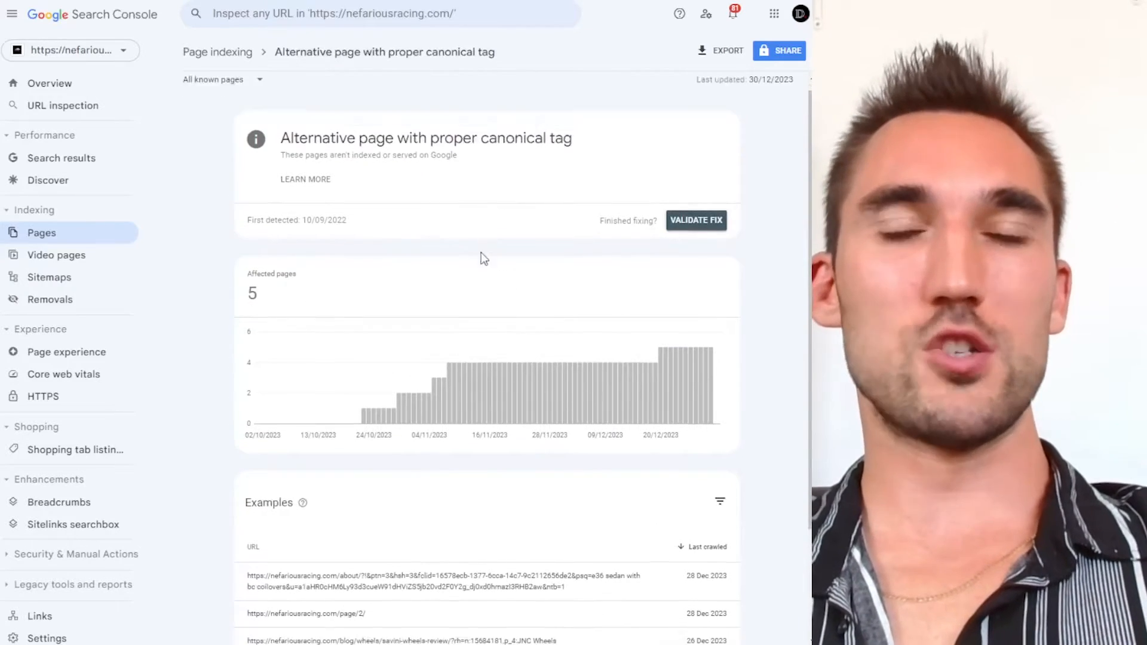
{"action": "scroll", "scroll_direction": "down", "scroll_amount": 3}
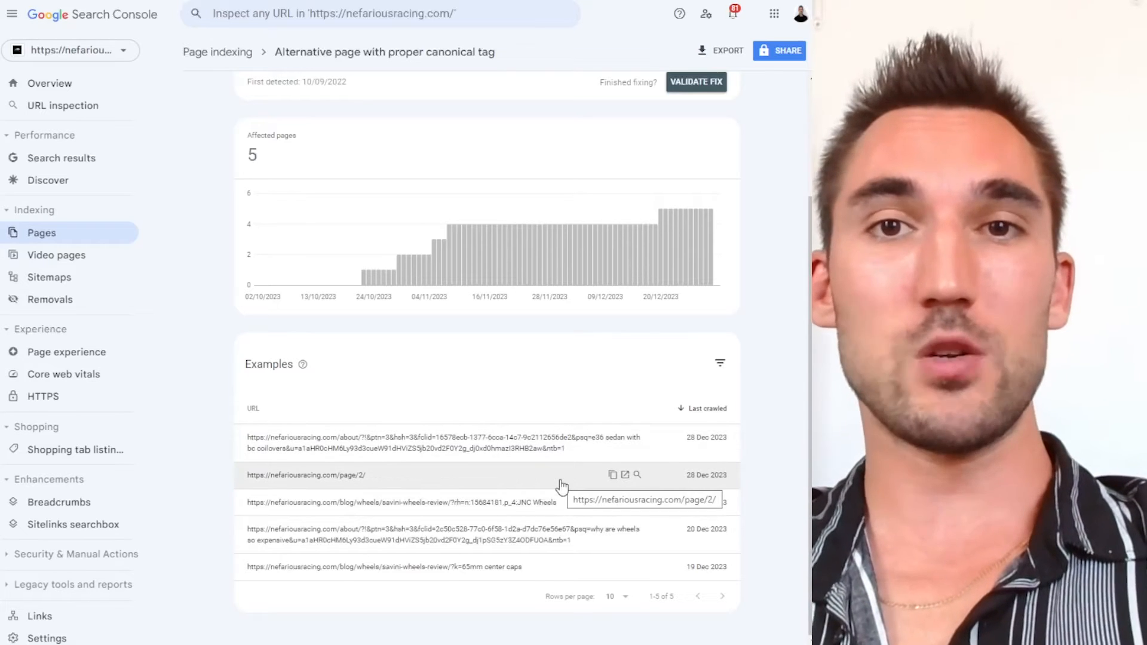
{"action": "mouse_move", "coordinate": [395, 446]}
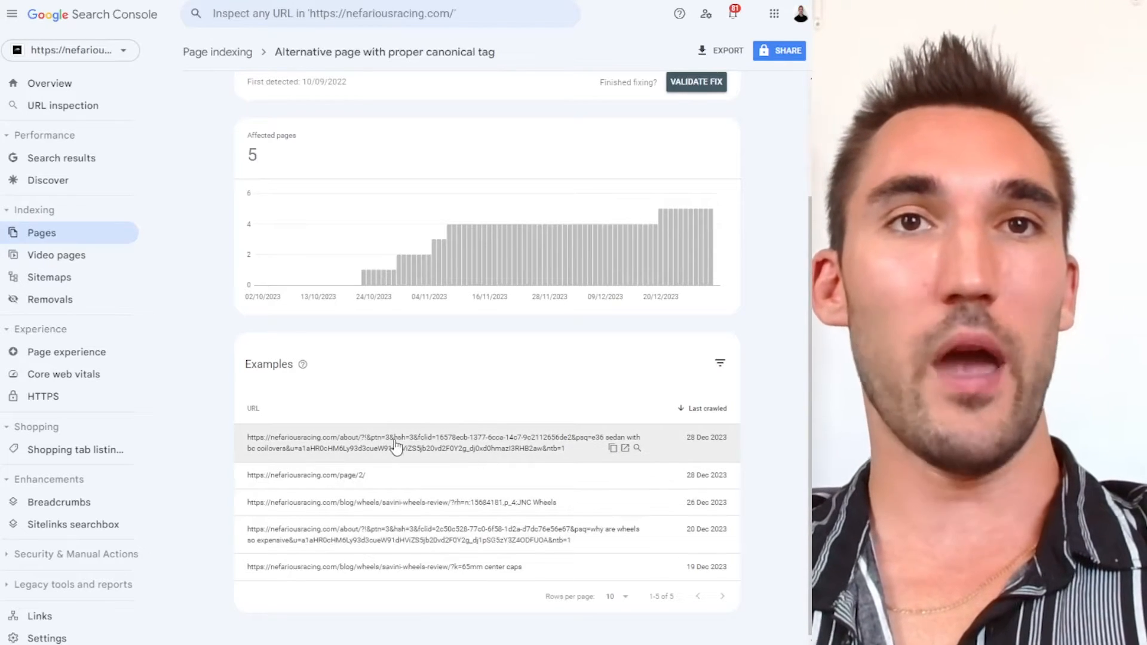
{"action": "mouse_move", "coordinate": [538, 433]}
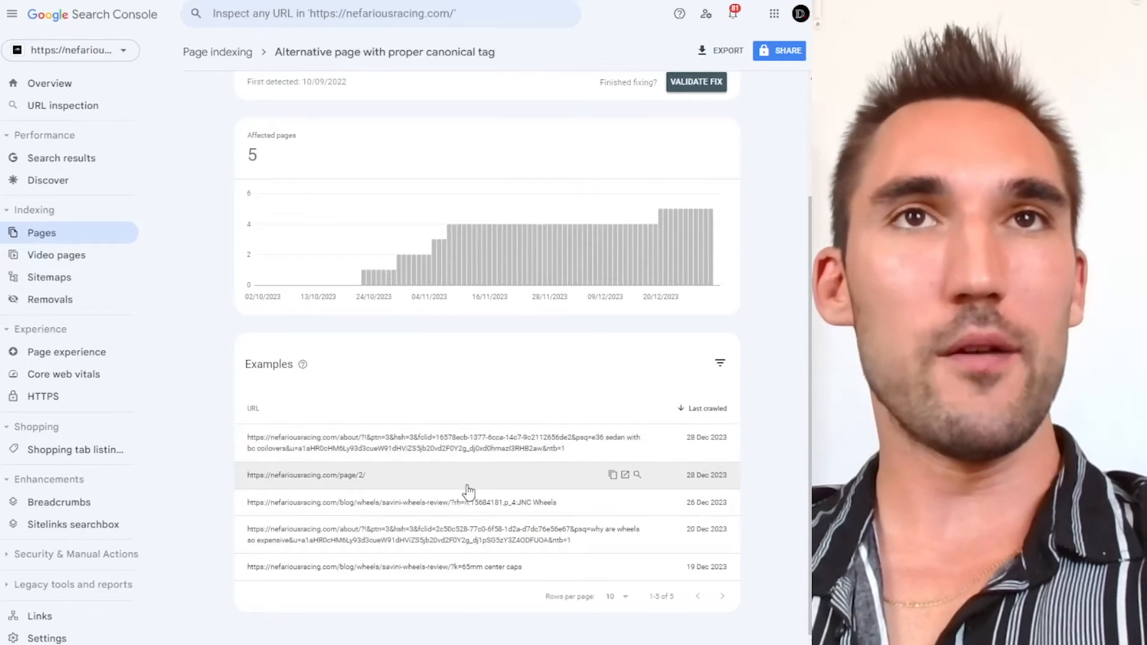
{"action": "mouse_move", "coordinate": [534, 608]}
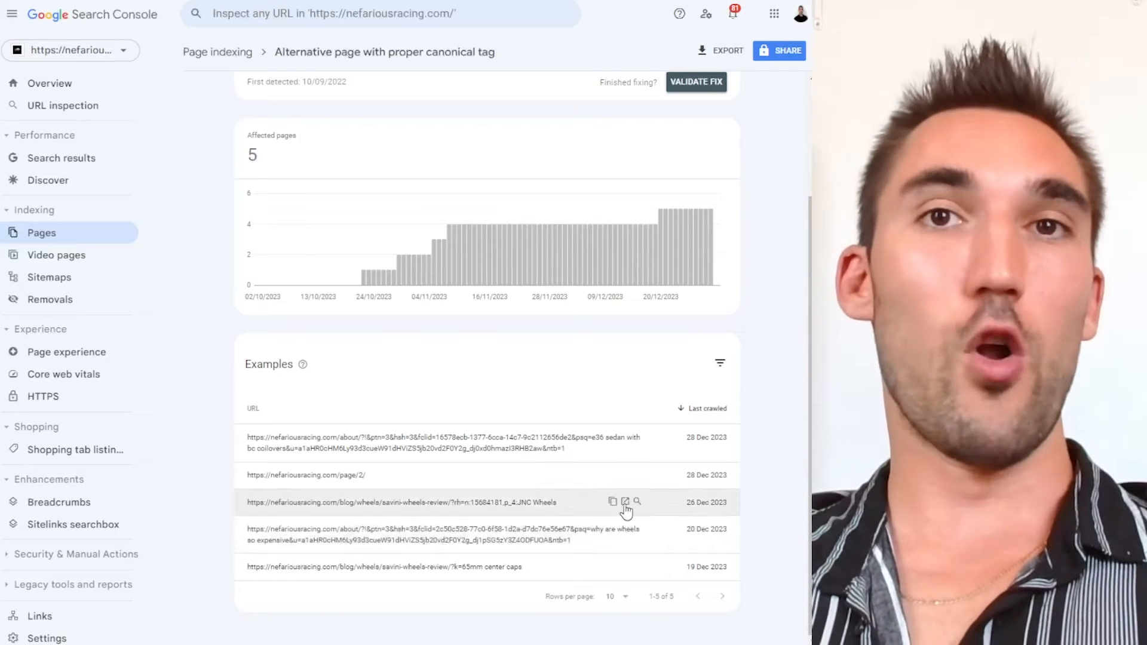
{"action": "left_click", "coordinate": [624, 501]}
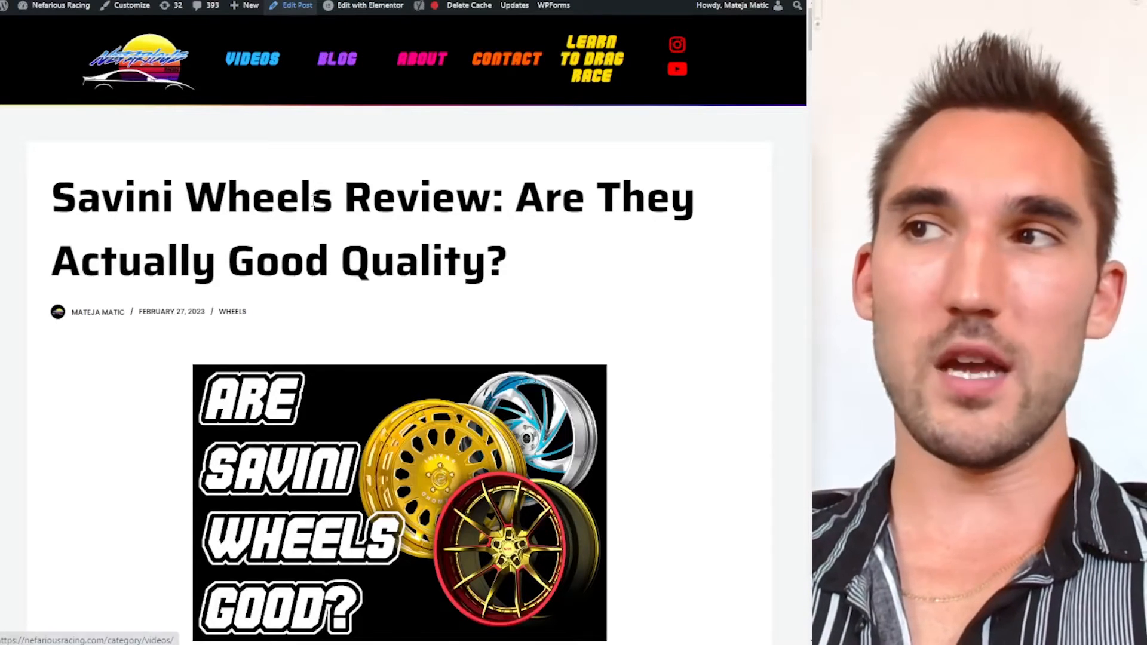
Step: Open the Savini Wheels Review post for editing via Edit Post in the admin bar
{"action": "left_click", "coordinate": [297, 6]}
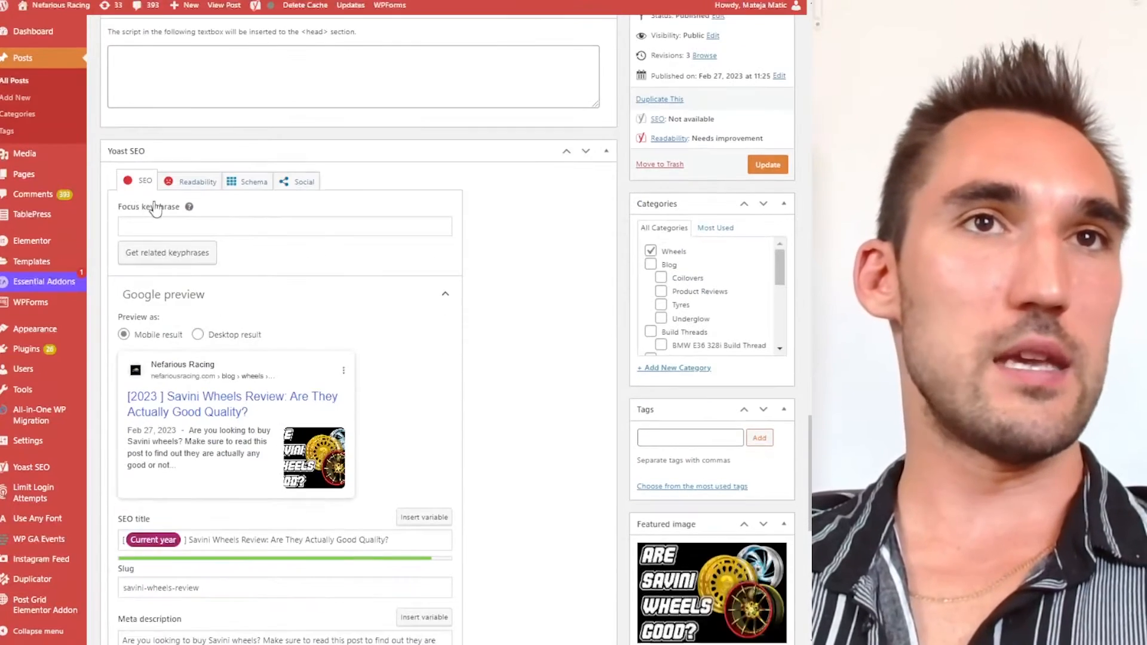
Step: Expand Yoast SEO's Advanced settings and focus the empty Canonical URL field
{"action": "scroll", "scroll_direction": "down", "scroll_amount": 3}
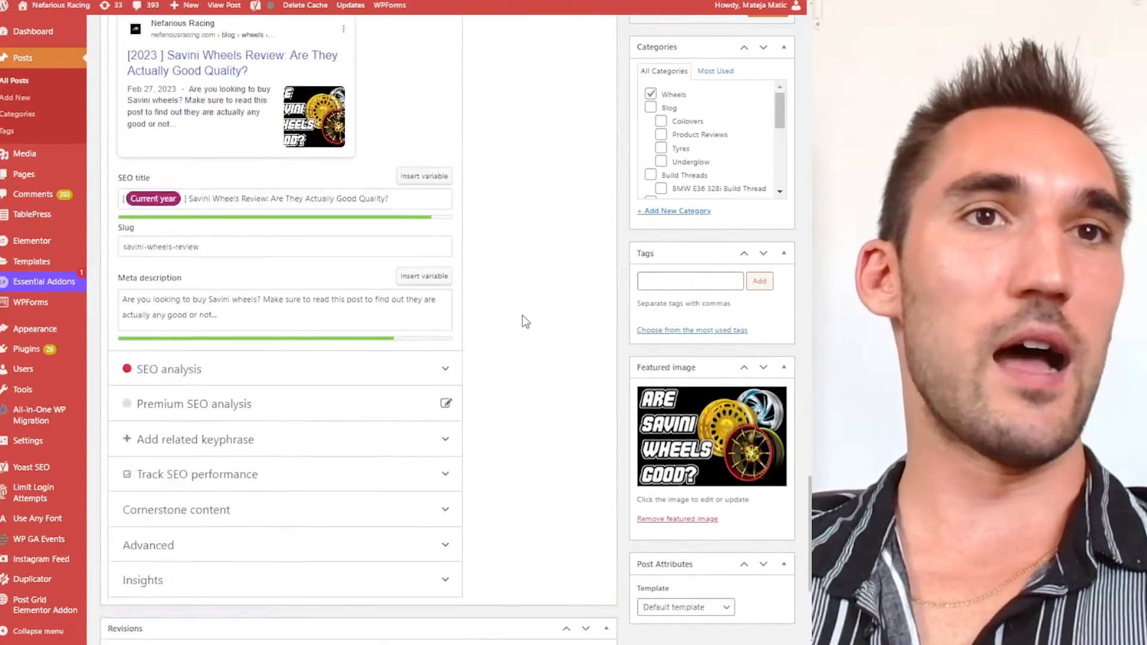
{"action": "left_click", "coordinate": [148, 545]}
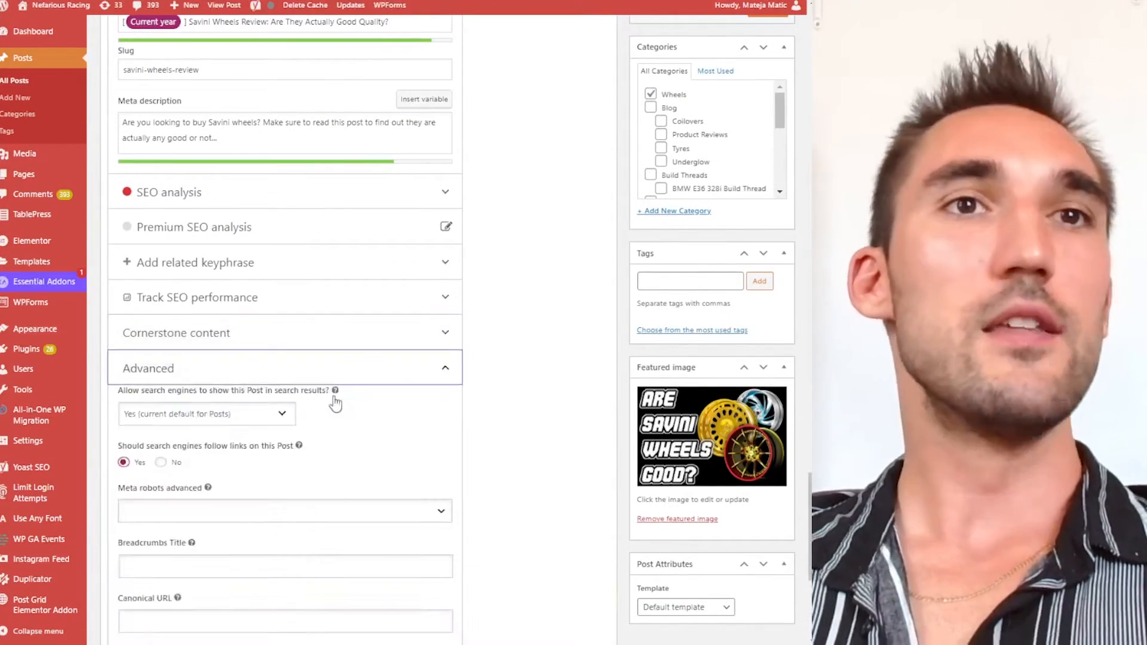
{"action": "scroll", "scroll_direction": "down", "scroll_amount": 3}
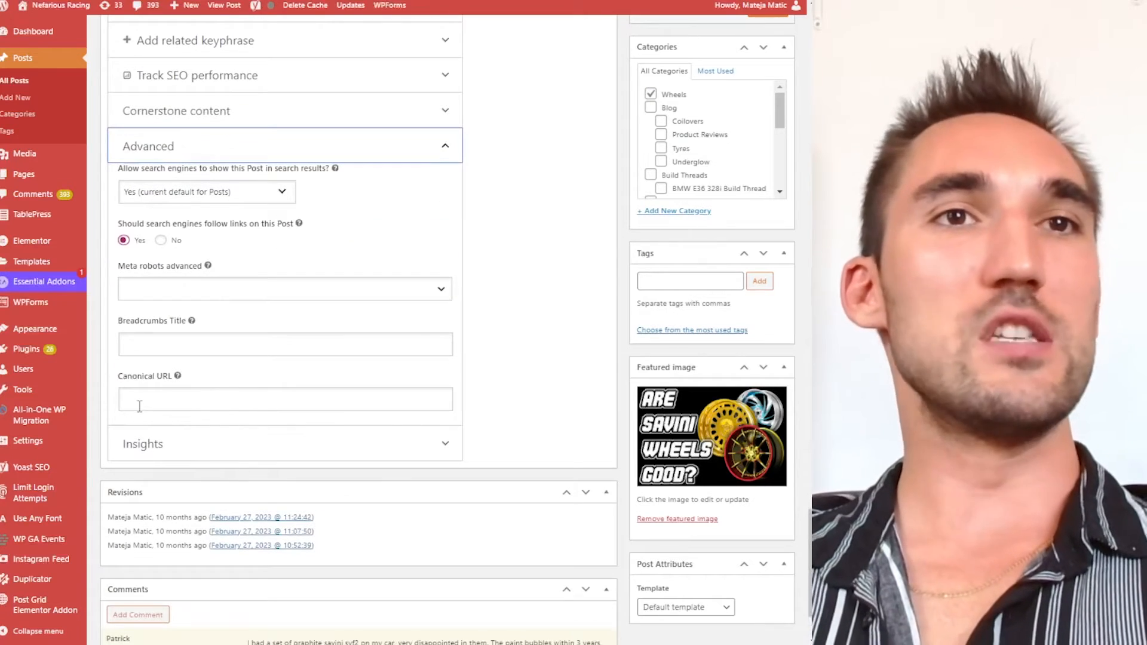
{"action": "left_click", "coordinate": [284, 399]}
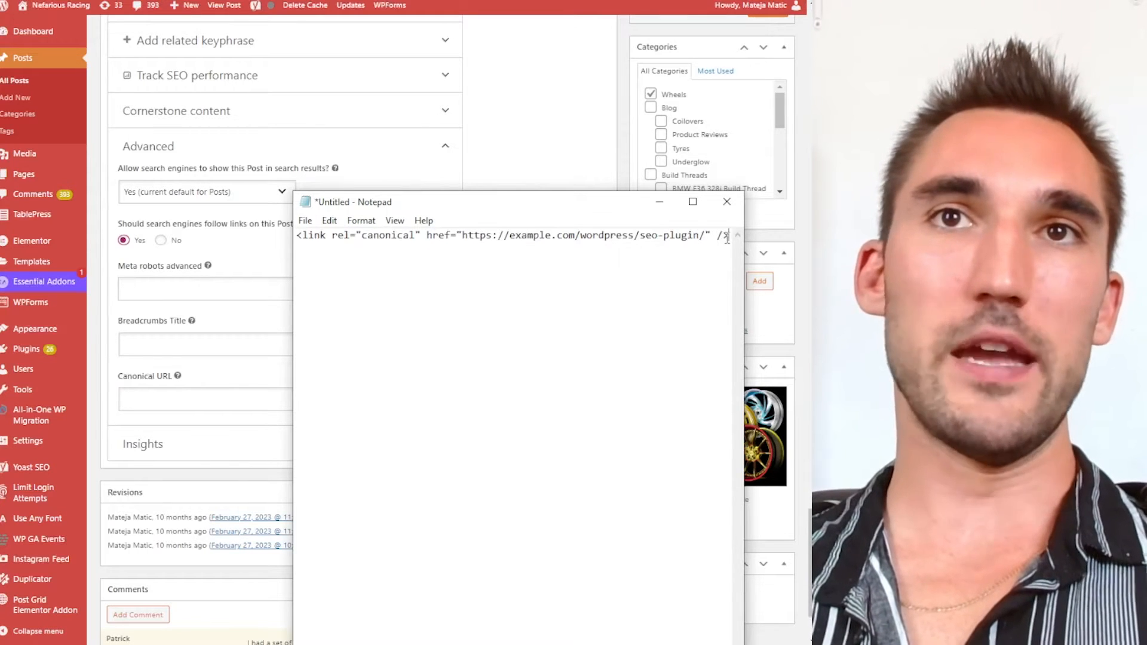
Step: Replace the example.com address inside the link tag's href with PROPER URL in Notepad
{"action": "left_click_drag", "start_coordinate": [499, 235], "coordinate": [705, 235]}
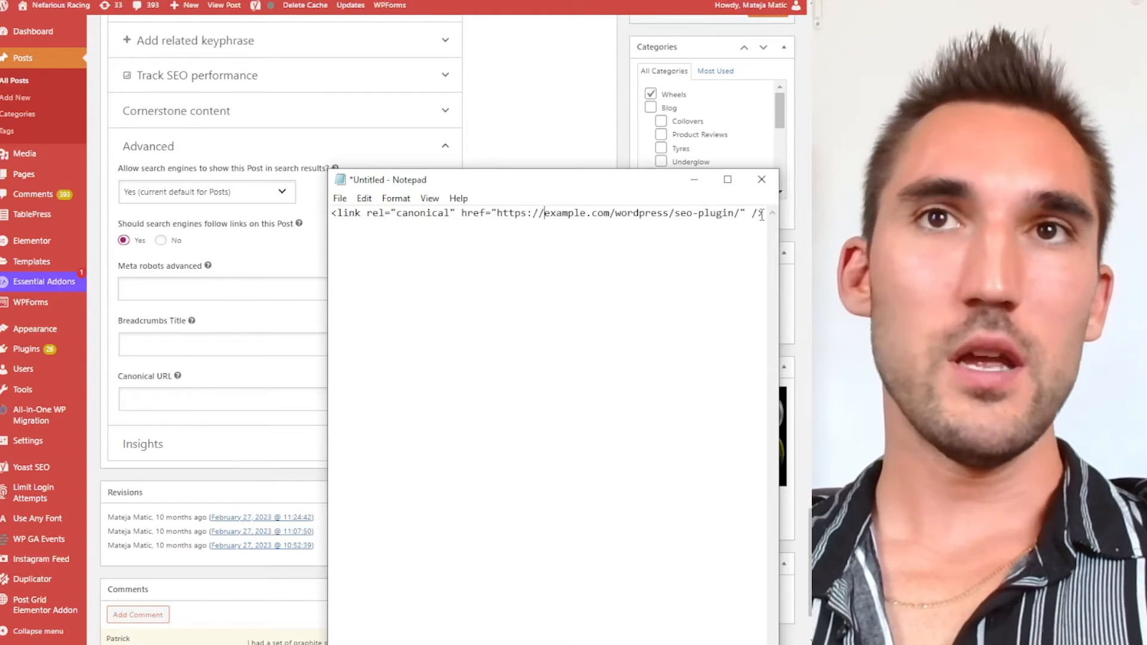
{"action": "key", "text": "ctrl+a"}
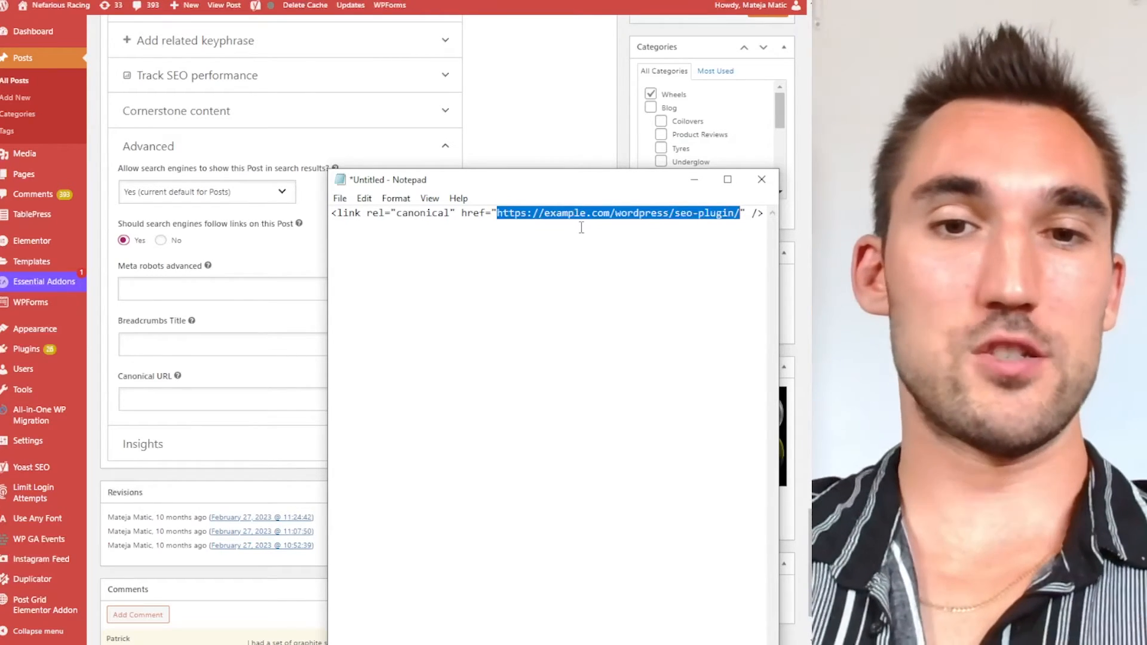
{"action": "type", "text": "PROPER URL\" />"}
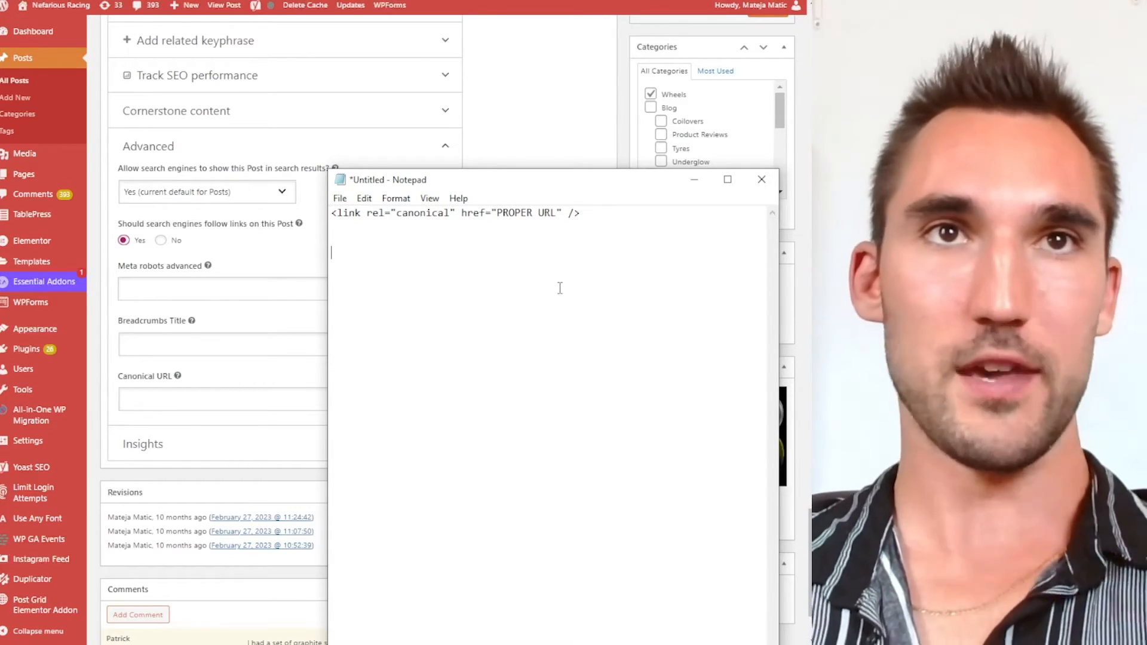
{"action": "left_click", "coordinate": [285, 399]}
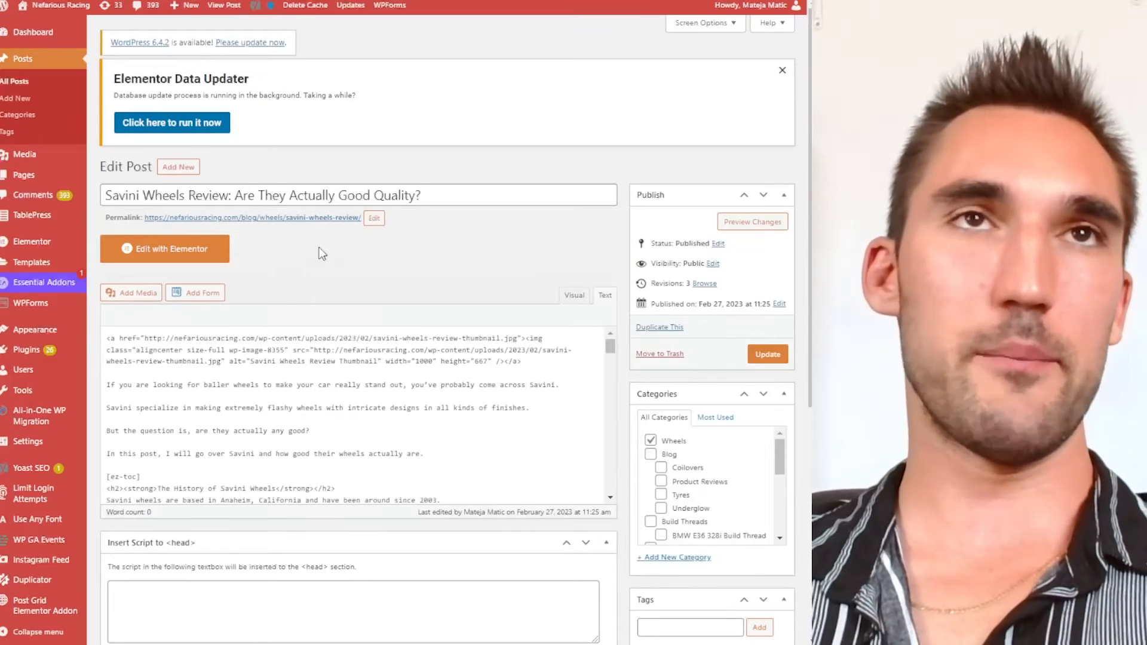
Step: Paste <link rel="canonical" href="PROPER URL" /> into Insert Script to <head> and select PROPER URL
{"action": "scroll", "scroll_direction": "down", "scroll_amount": 3}
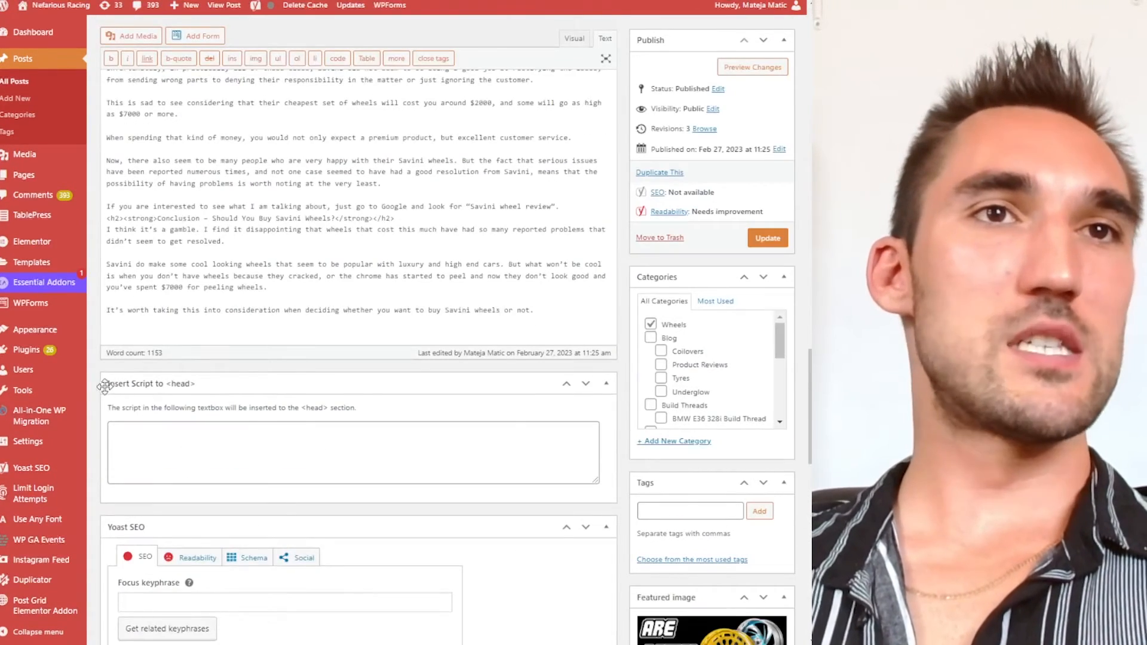
{"action": "type", "text": "<link rel=\"canonical\" href=\"PROPER URL\" />"}
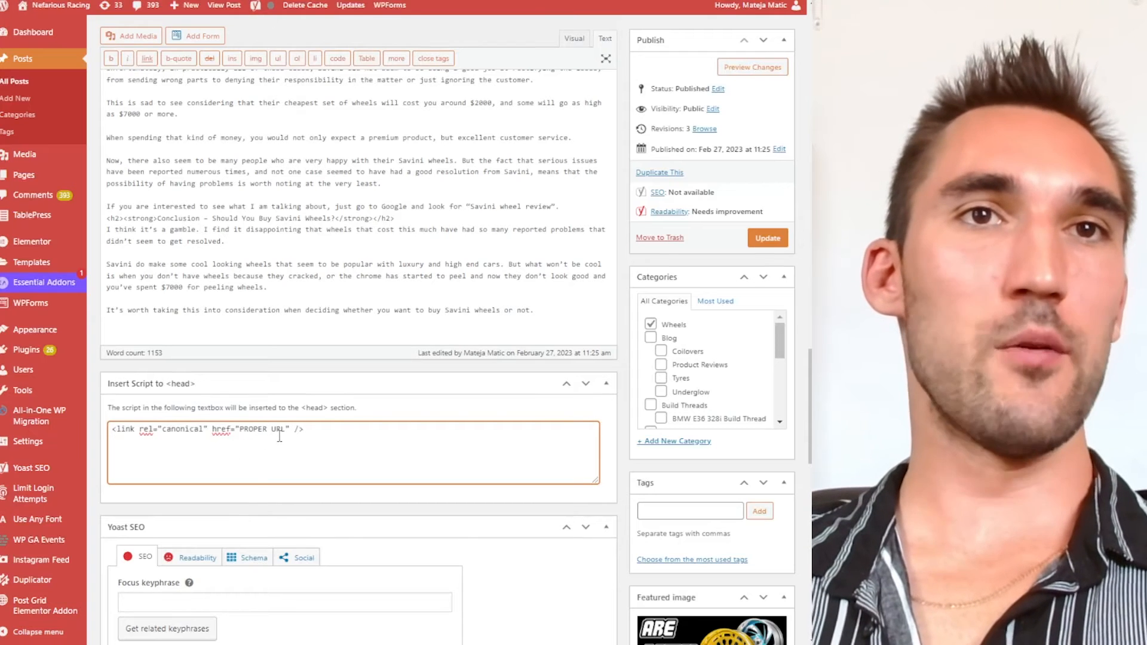
{"action": "double_click", "coordinate": [262, 429]}
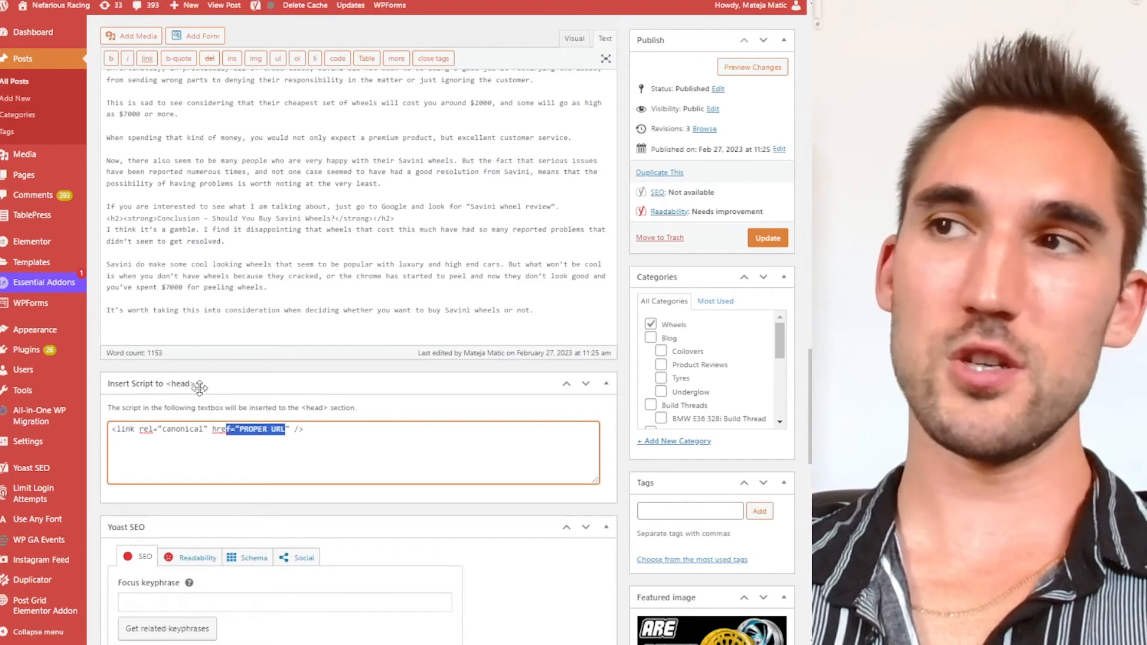